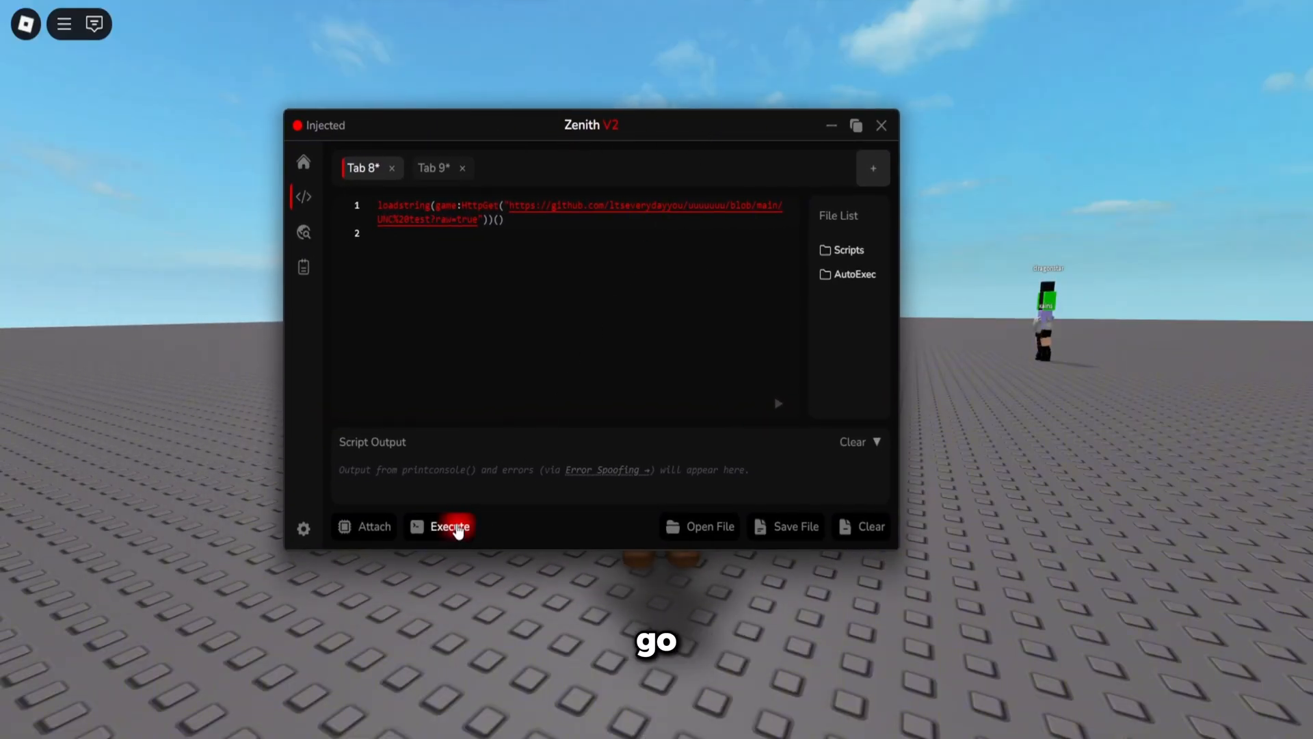
Step: Execute the UNC test script and scroll the console to its 98% (81/83) summary
left_click(451, 526)
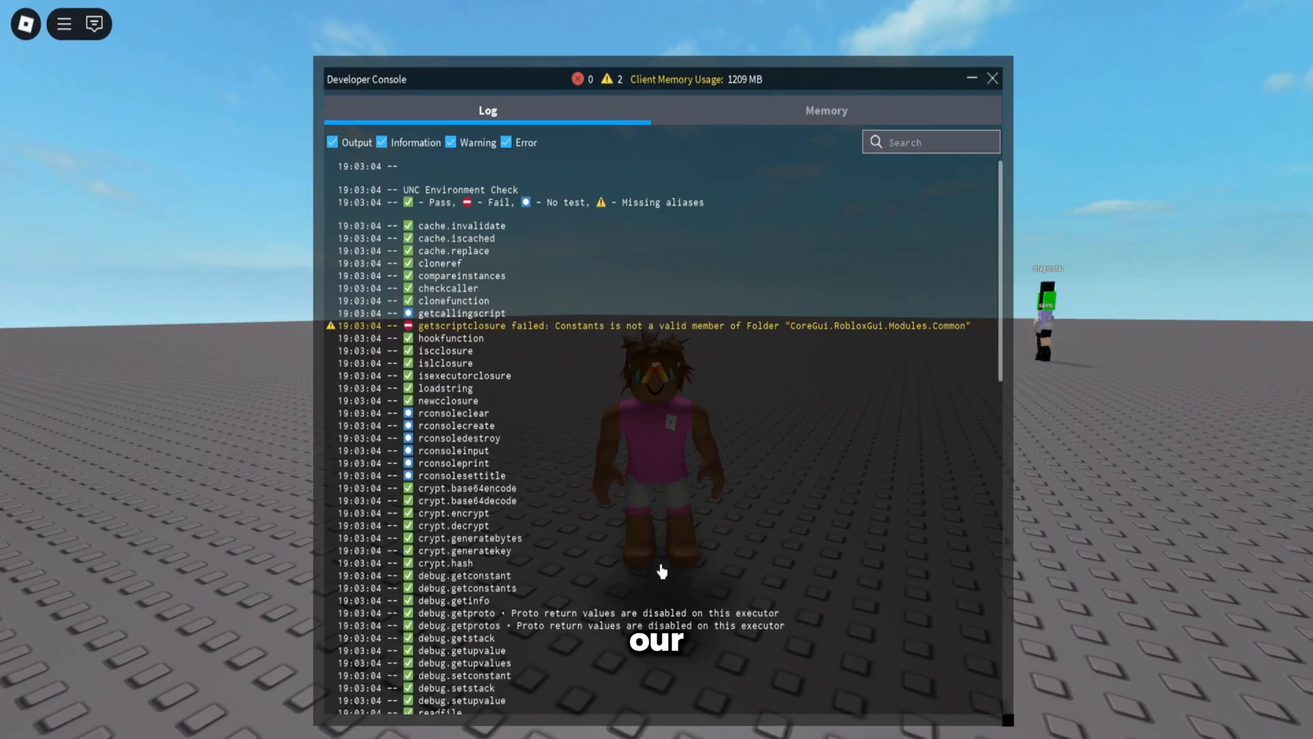
scroll("down", 3)
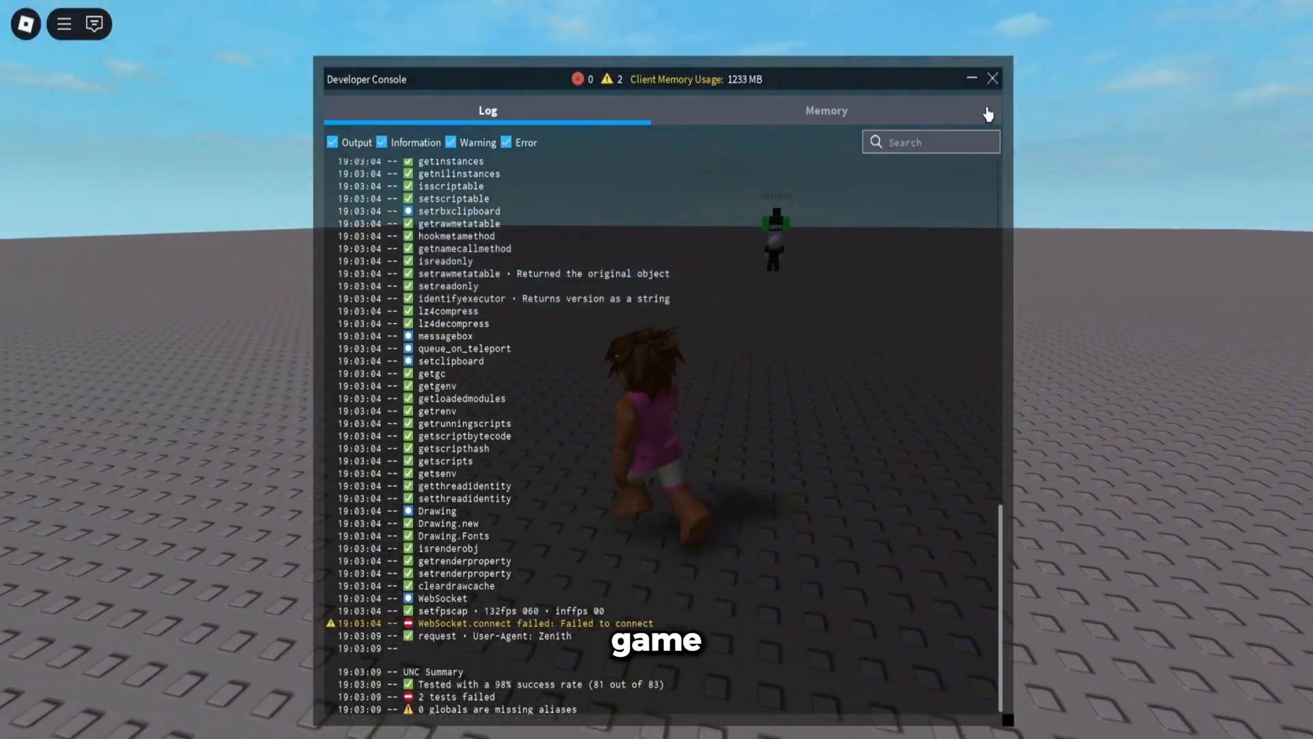
Step: Close the Developer Console and search the Script Hub for 'groiw' and 'grow a garden'
left_click(993, 78)
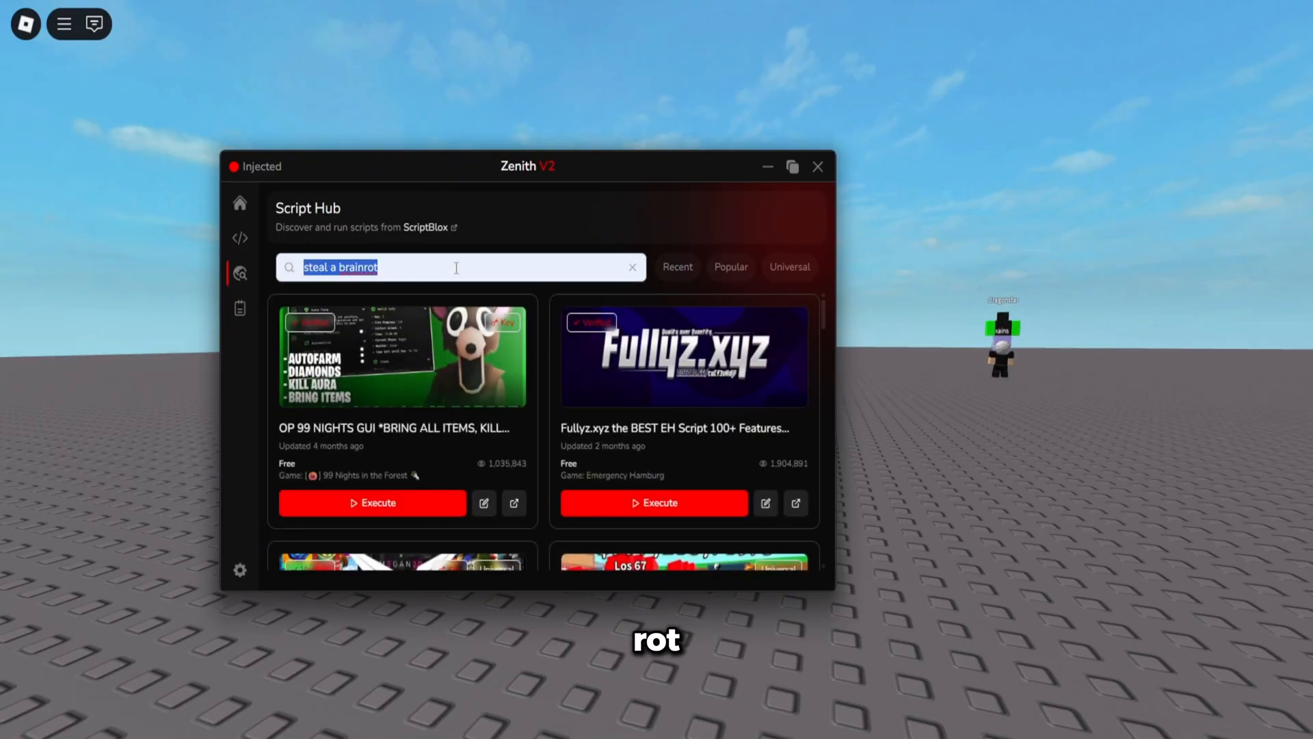
type("groiw")
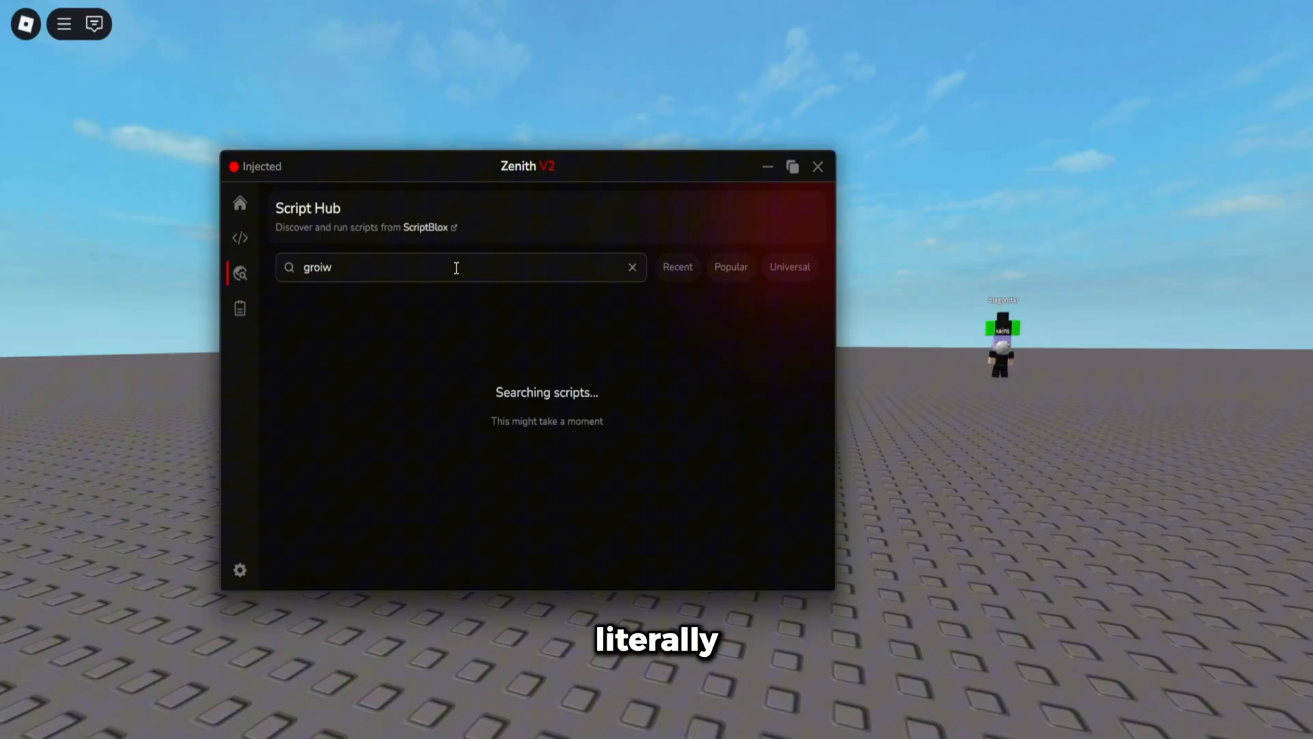
type("grow a garden")
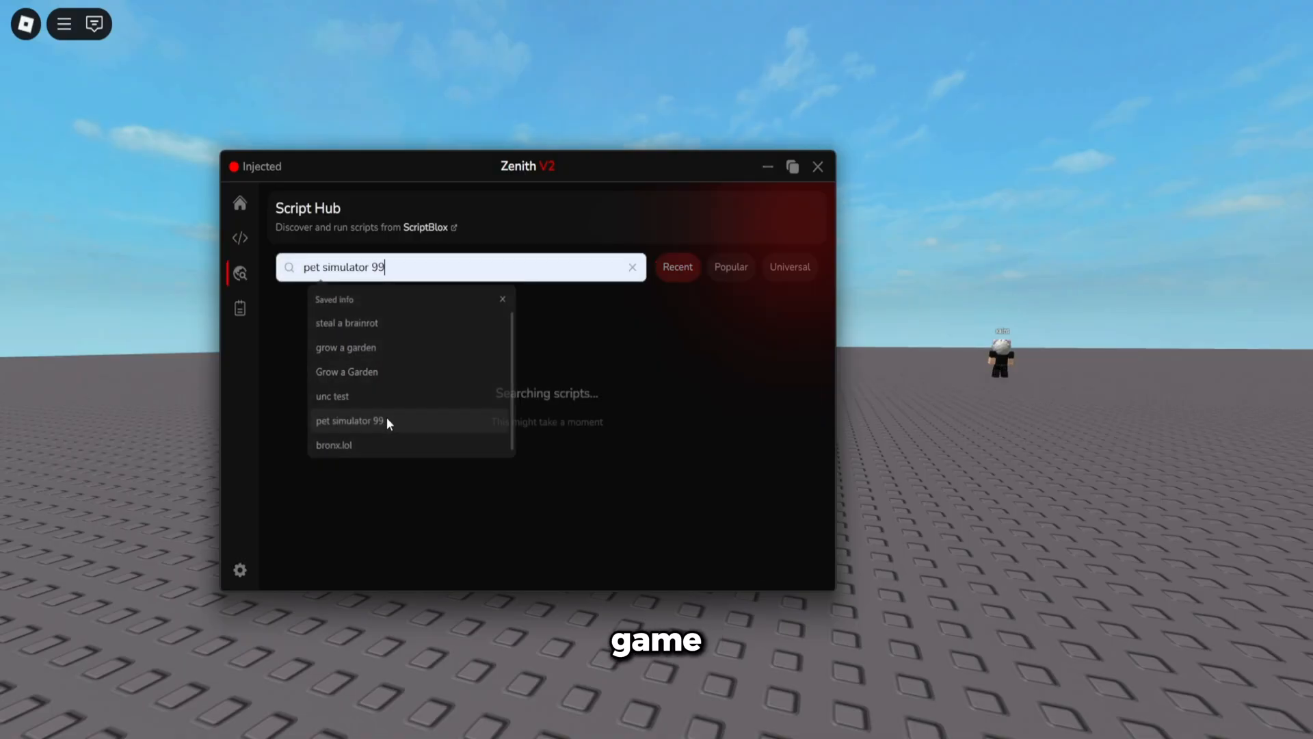
Step: Load the saved pet simulator 99 search and scroll through its script results
left_click(348, 420)
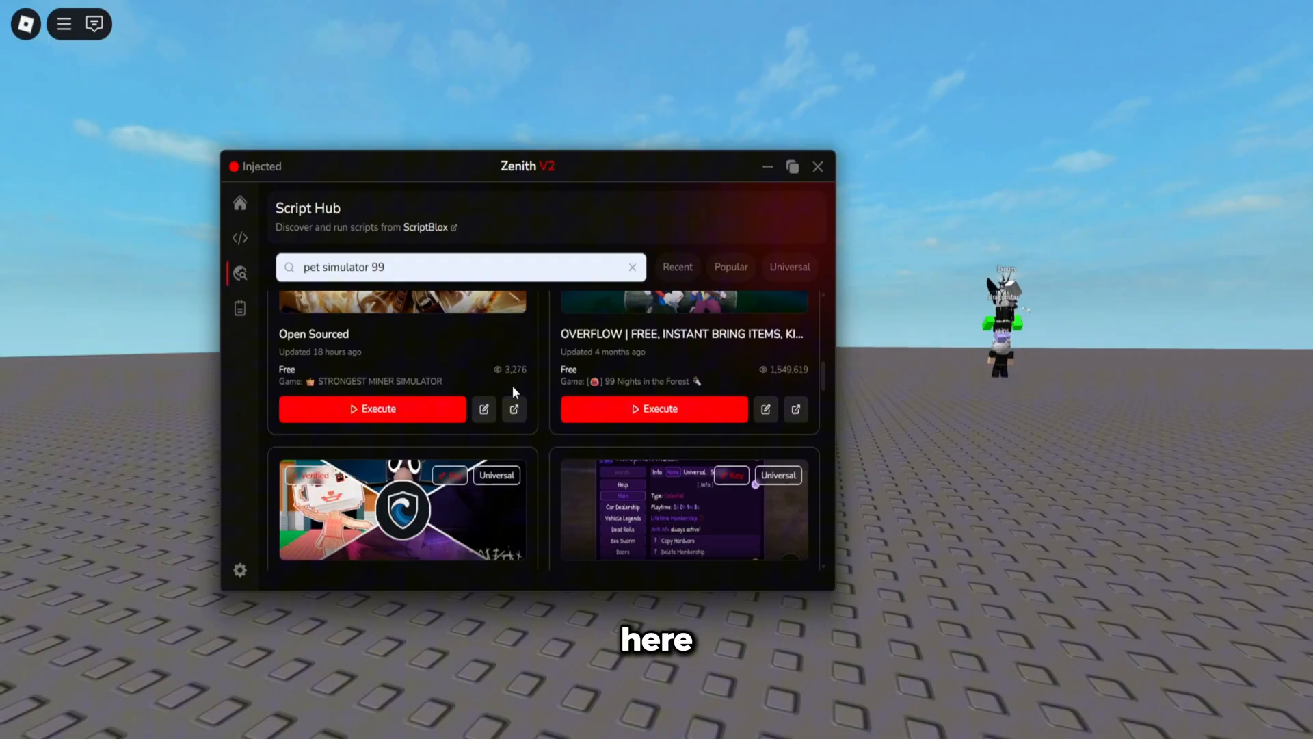
scroll("down", 3)
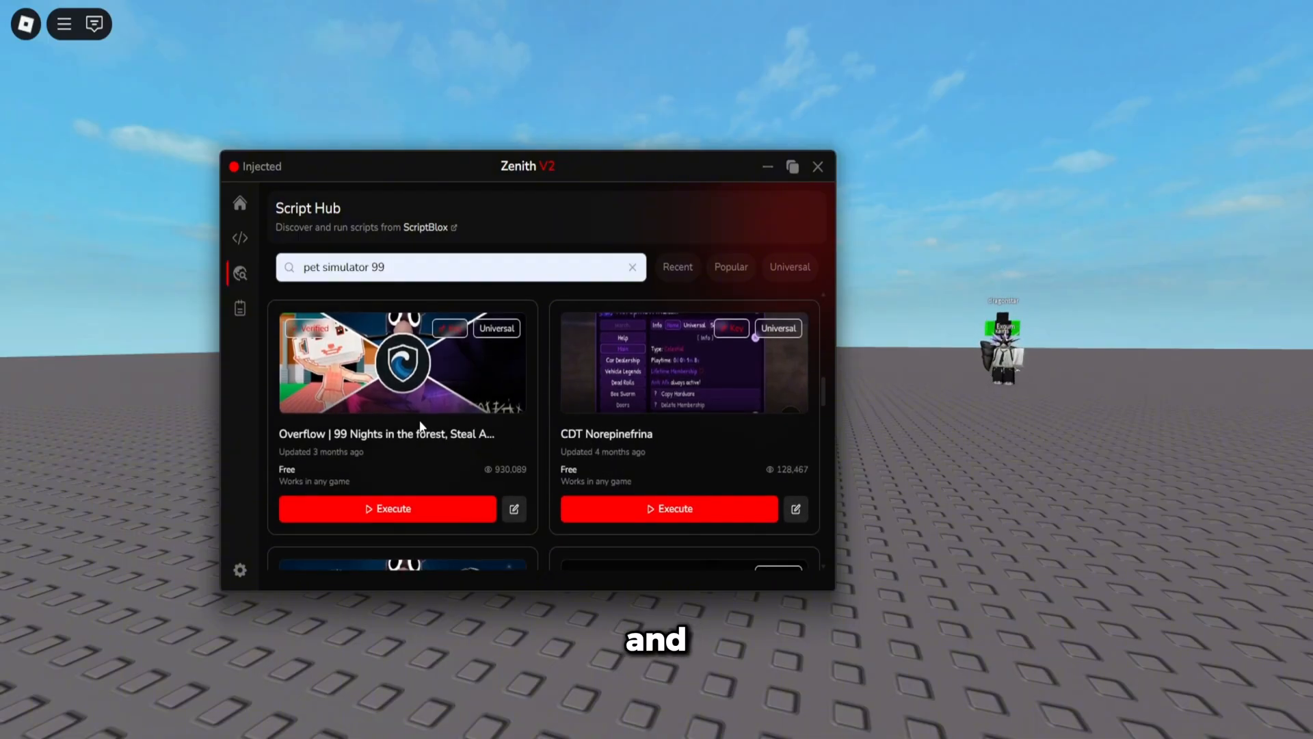
scroll("down", 3)
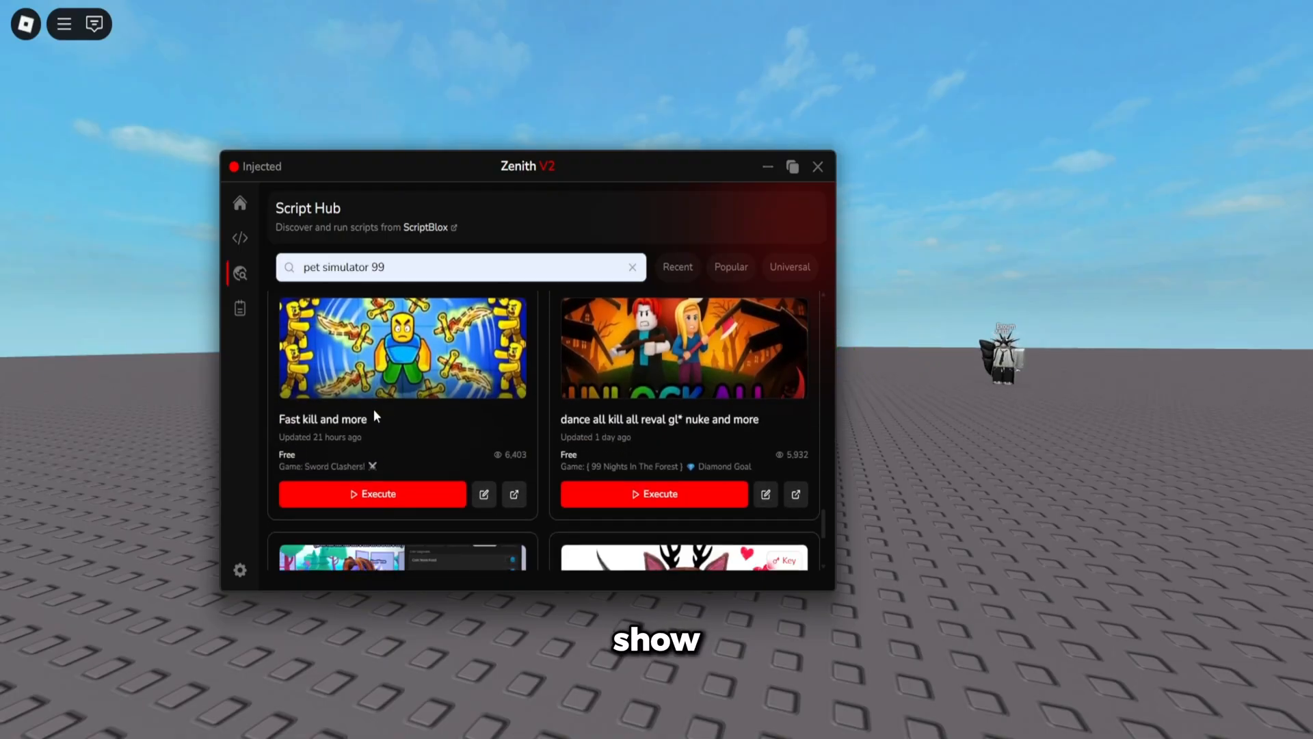
scroll("down", 3)
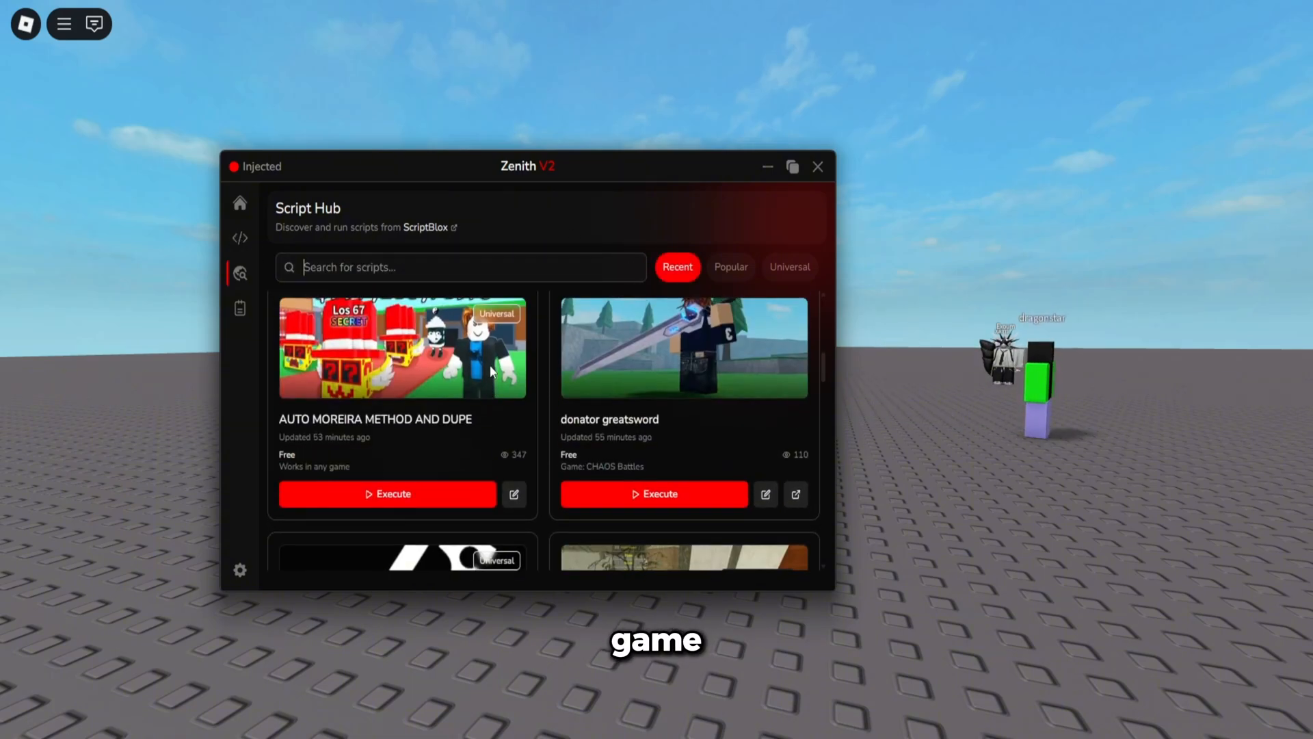
Step: Show Popular, then Universal scripts, and scroll through the universal script cards
left_click(730, 267)
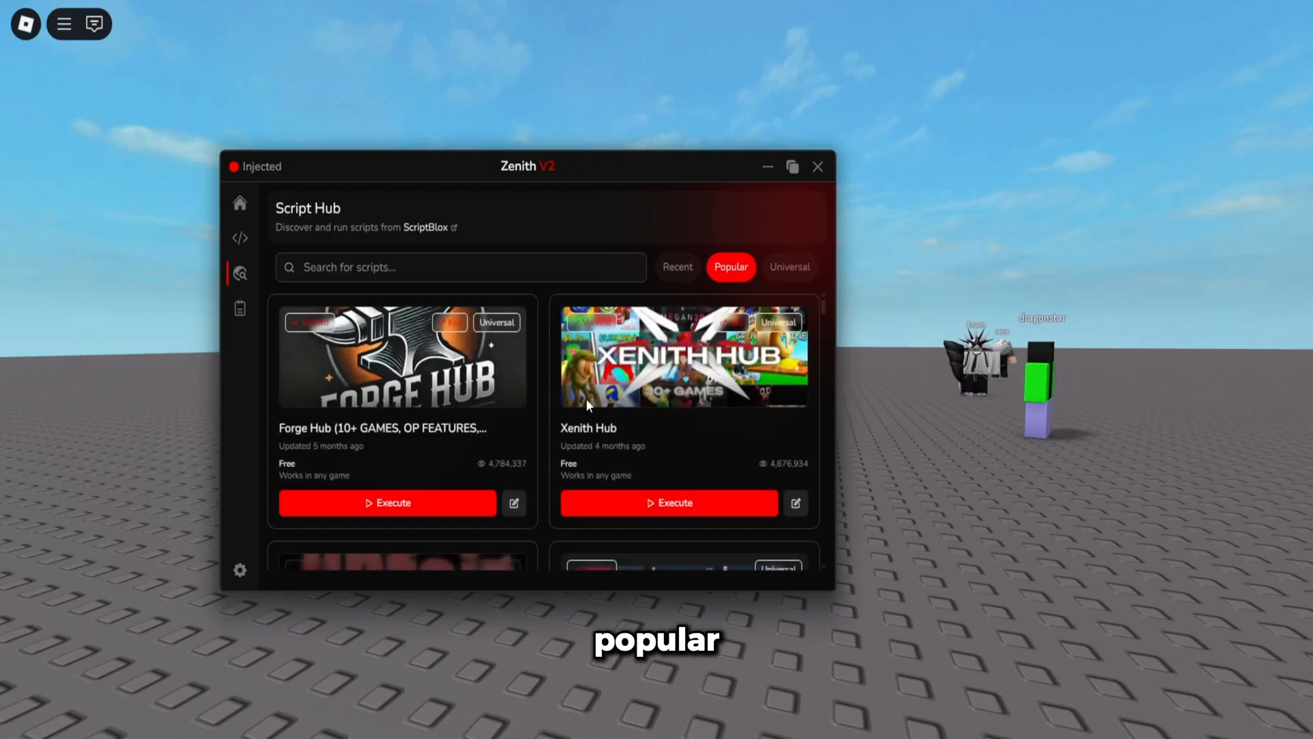
left_click(788, 266)
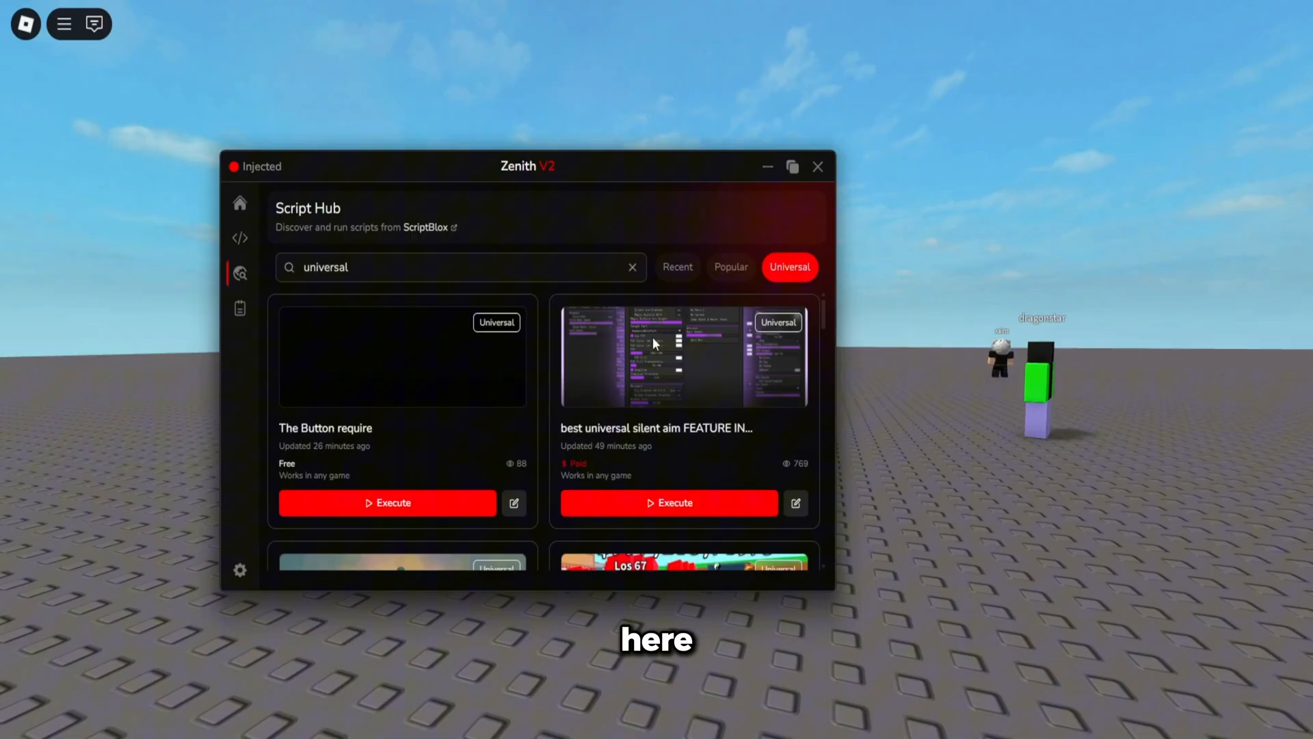
double_click(606, 428)
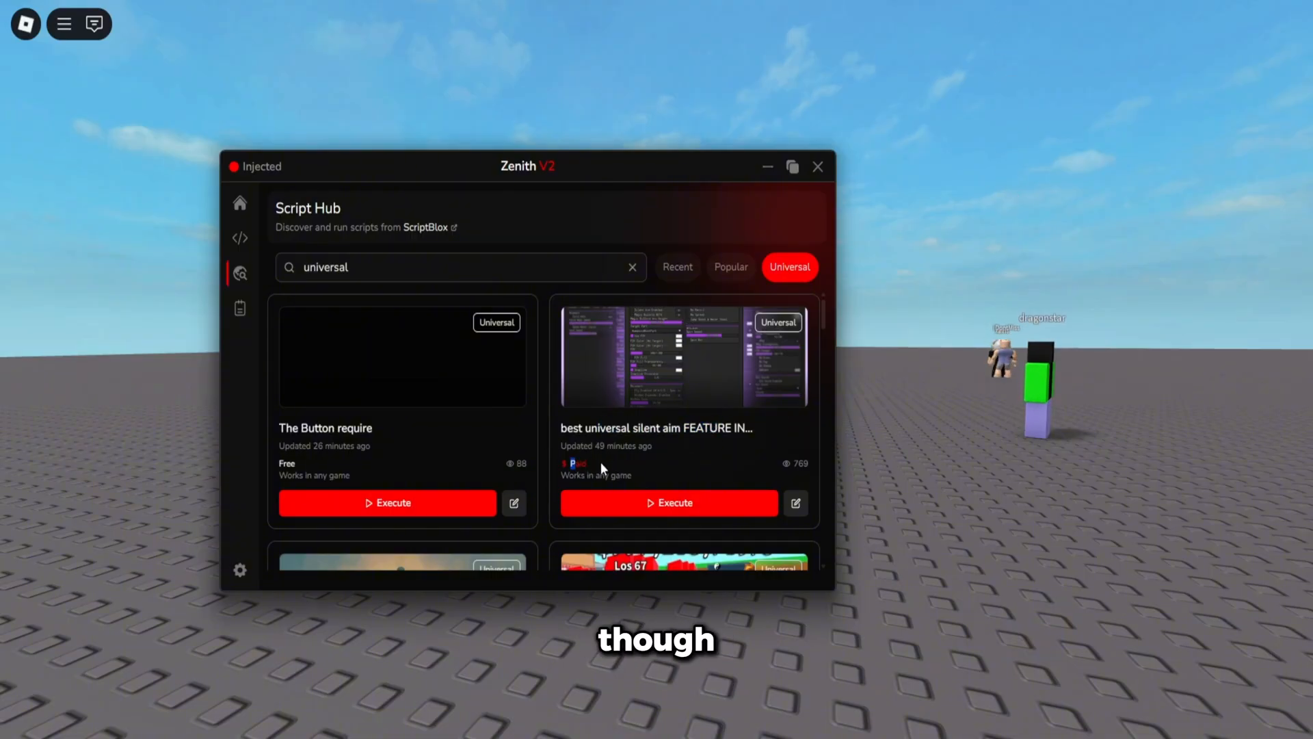
scroll("down", 3)
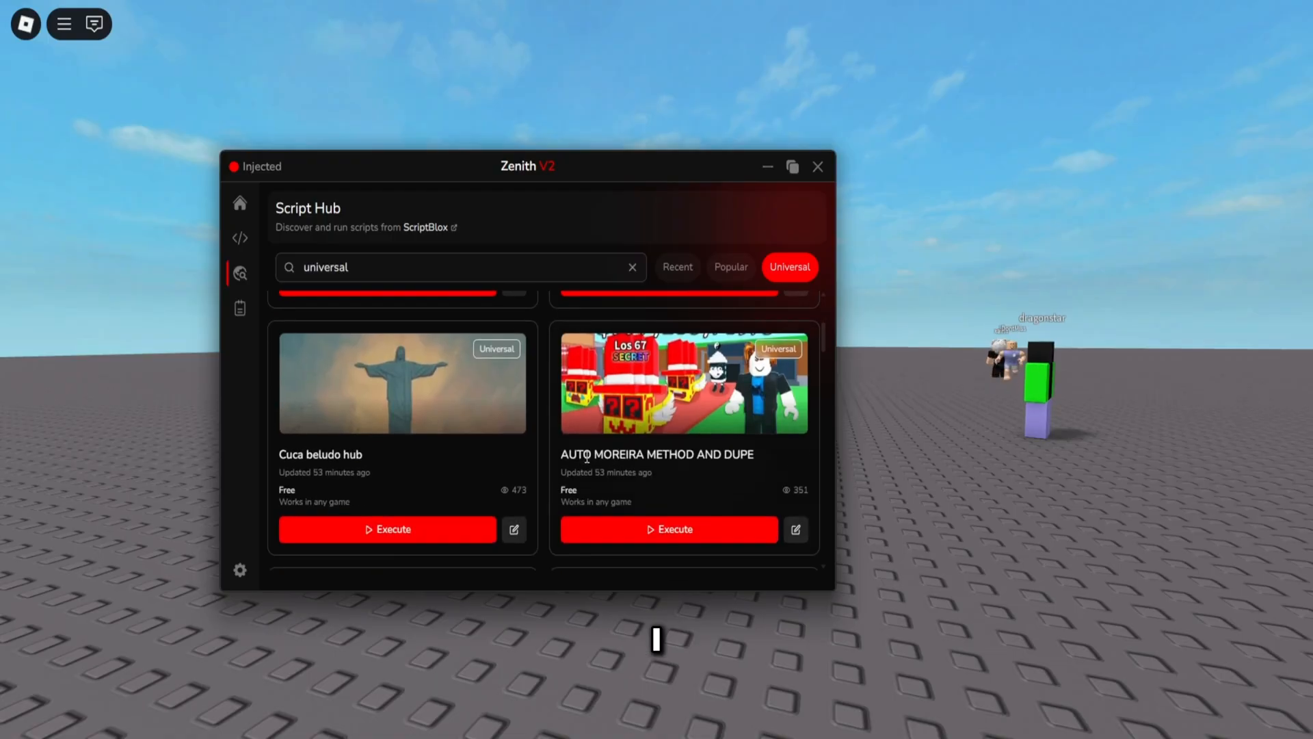
scroll("down", 3)
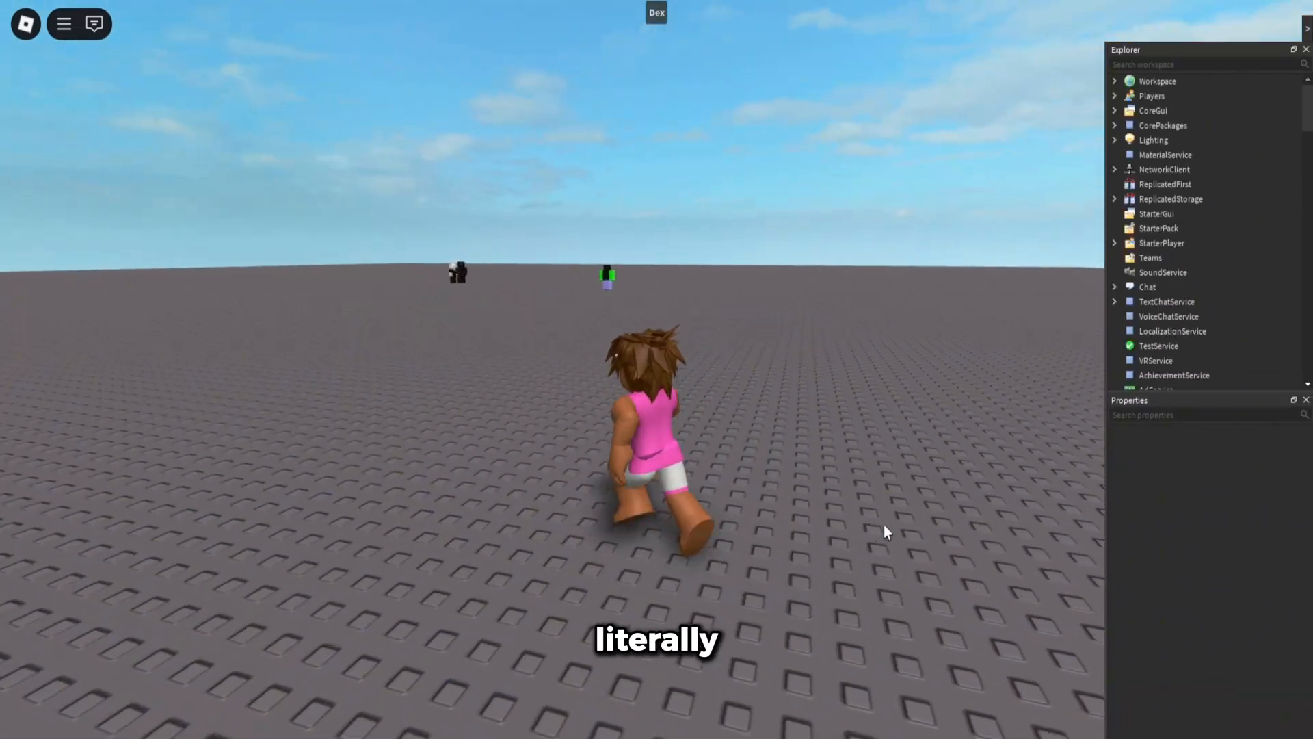
Step: Expand ReplicatedStorage in the Dex Explorer to reveal its chat events folder
left_click(1116, 111)
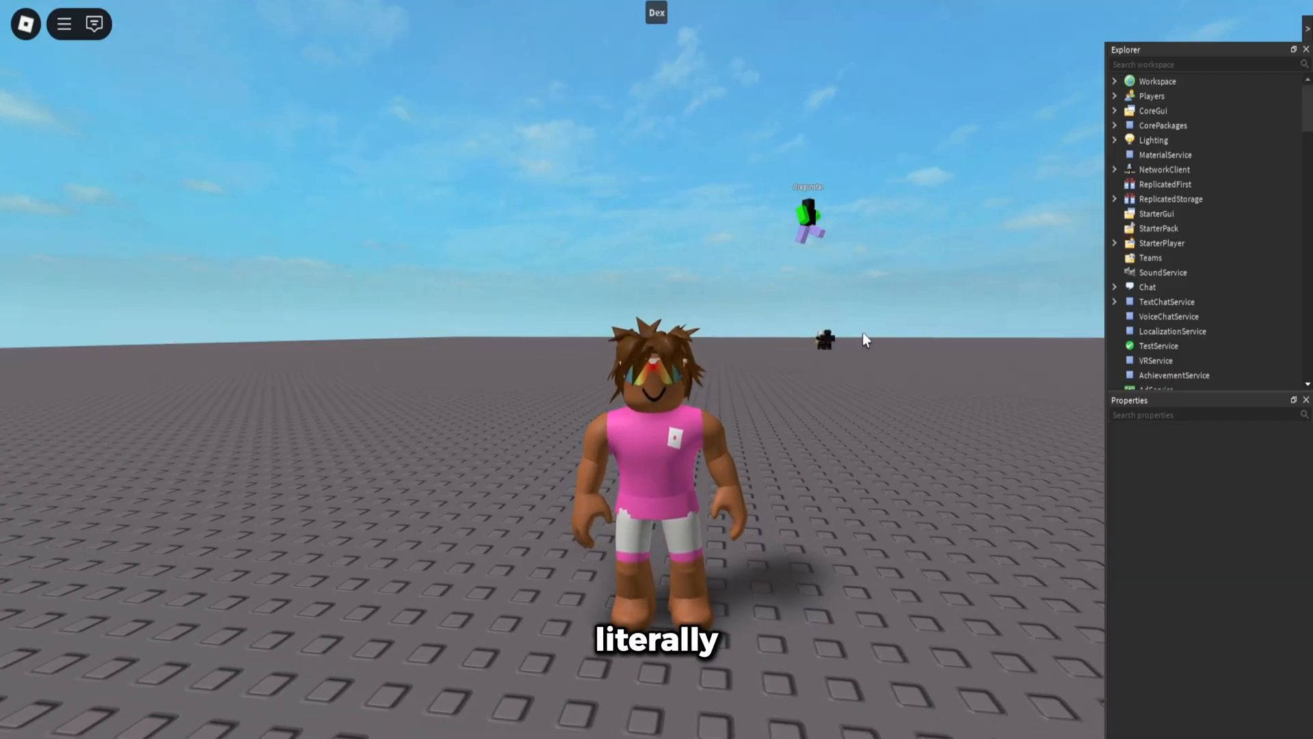
left_click(1115, 96)
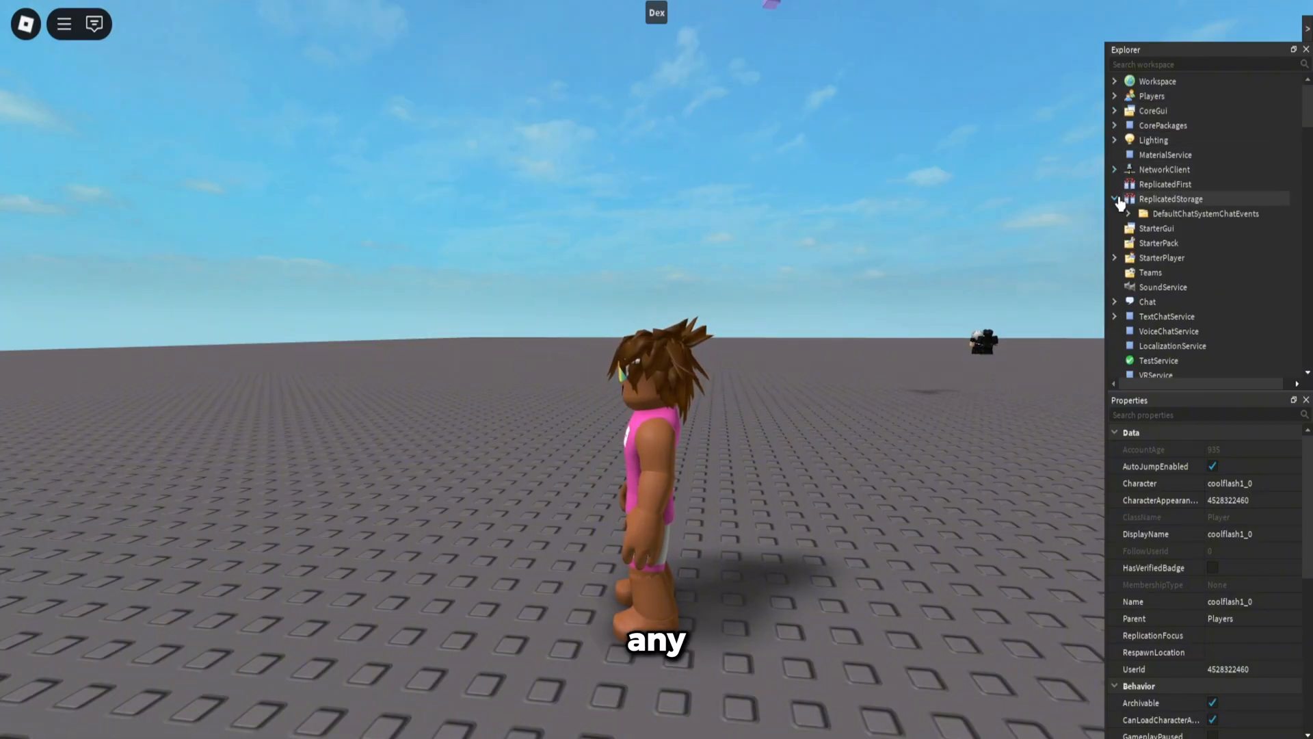
Step: Open BubbleChat's decompiled source in Script Viewer, scroll through it, then close it
left_click(1187, 287)
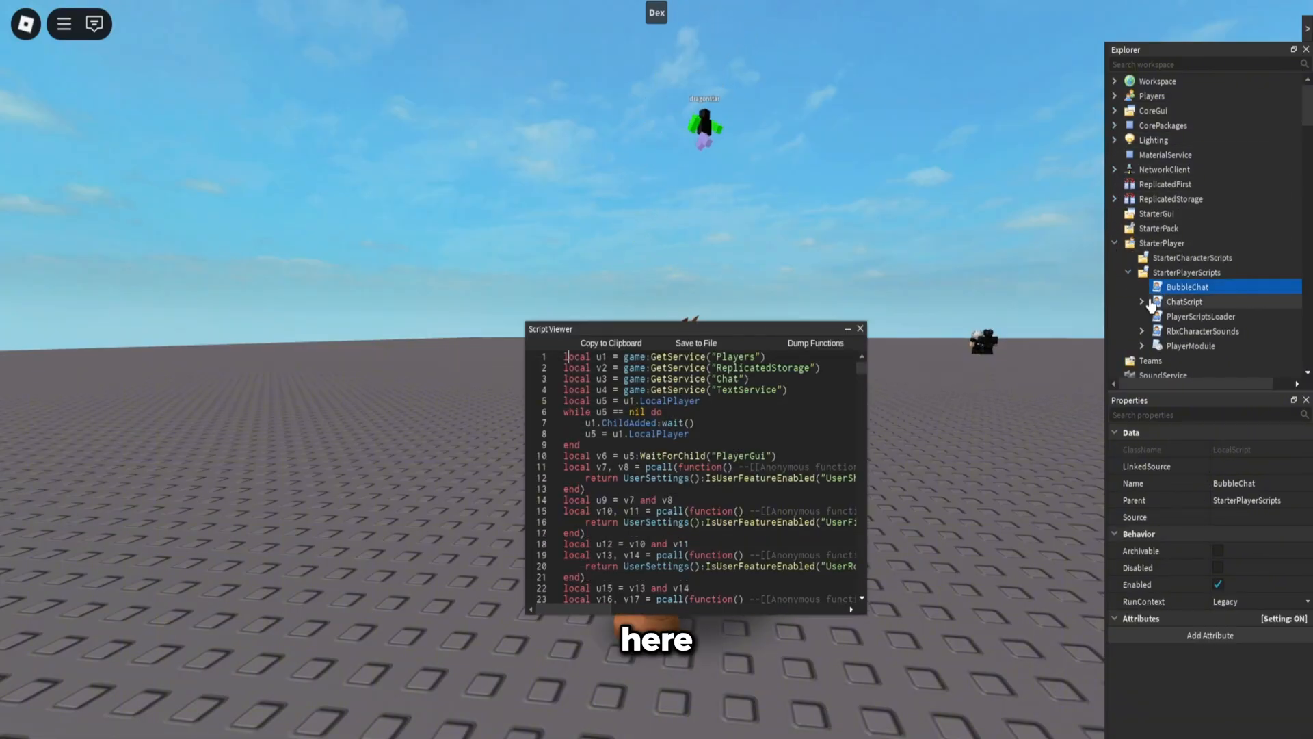
scroll("down", 3)
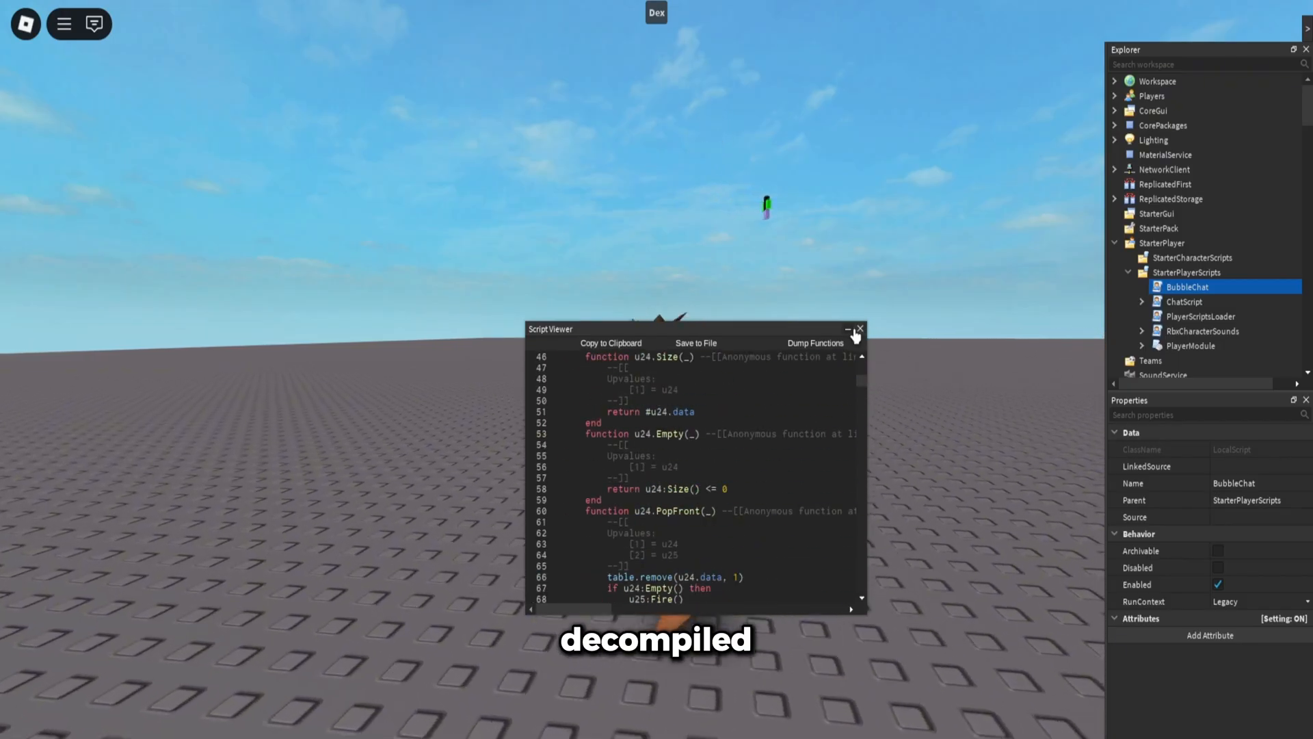
left_click(858, 328)
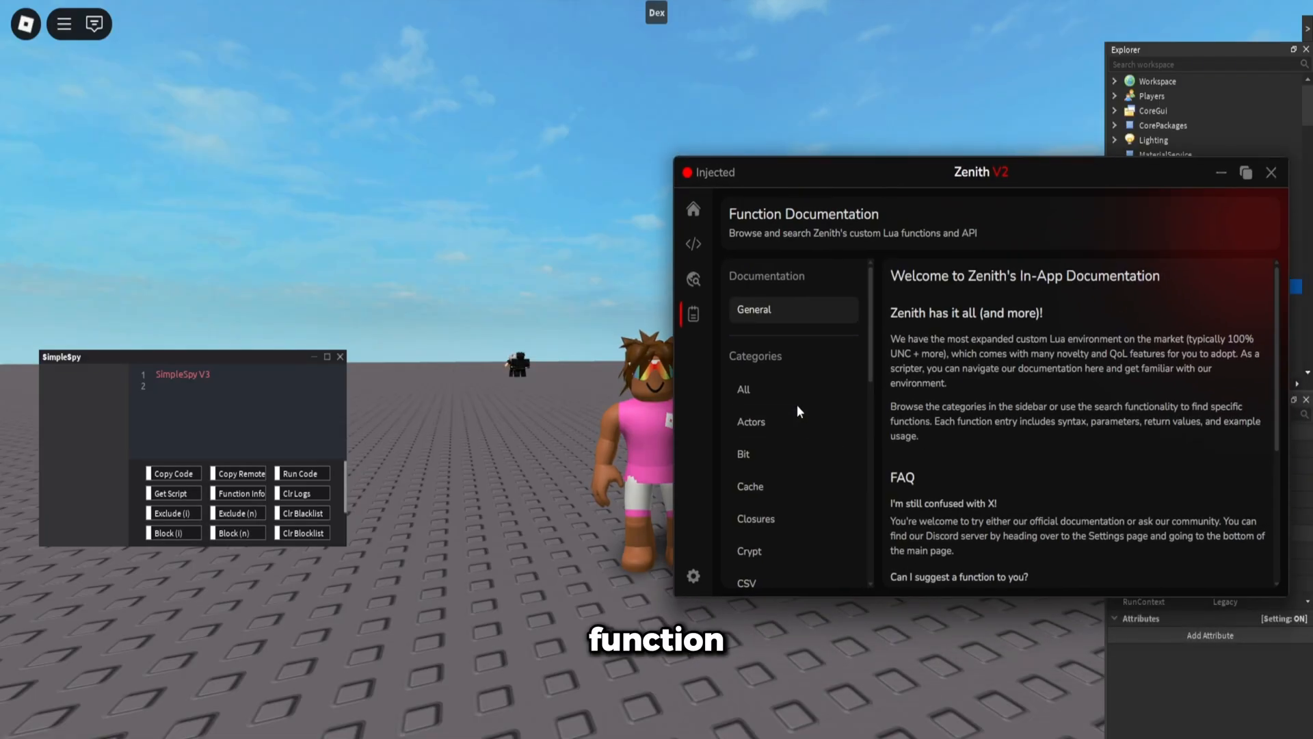
Step: Show the Metatable category in Zenith V2's Function Documentation
left_click(758, 425)
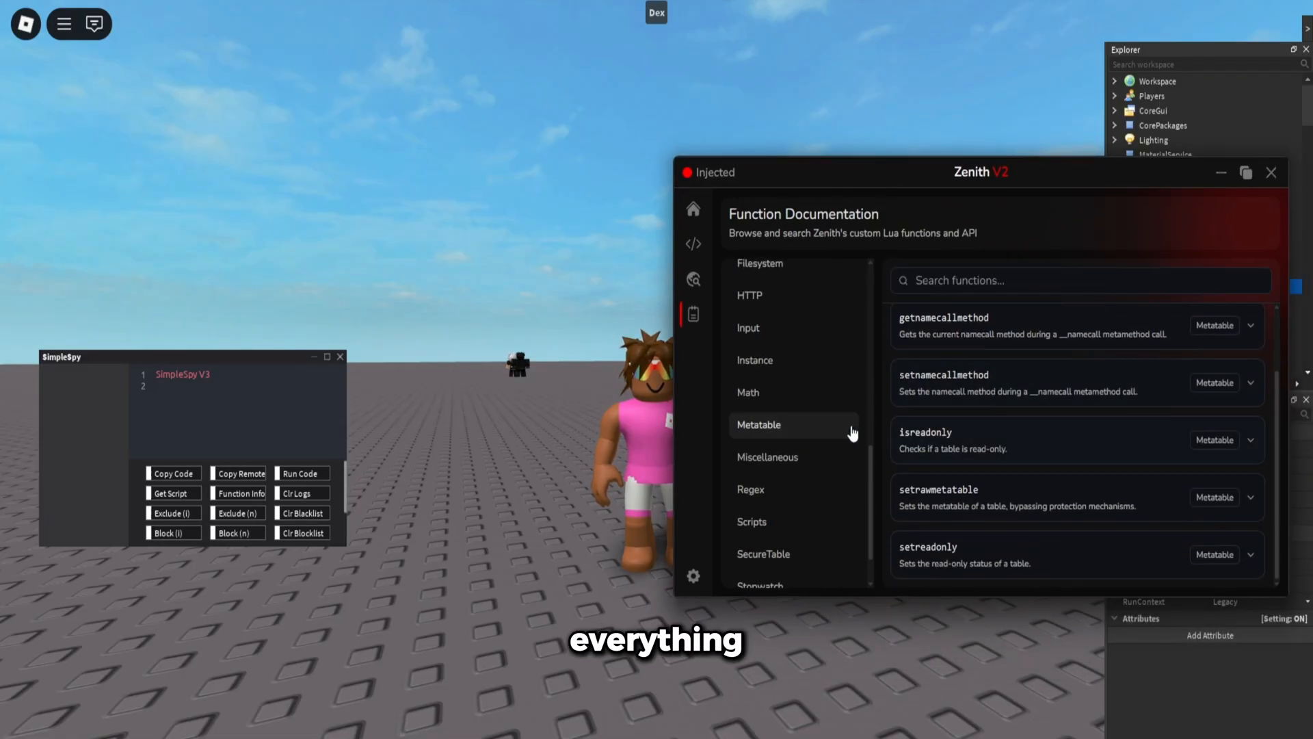
left_click(752, 467)
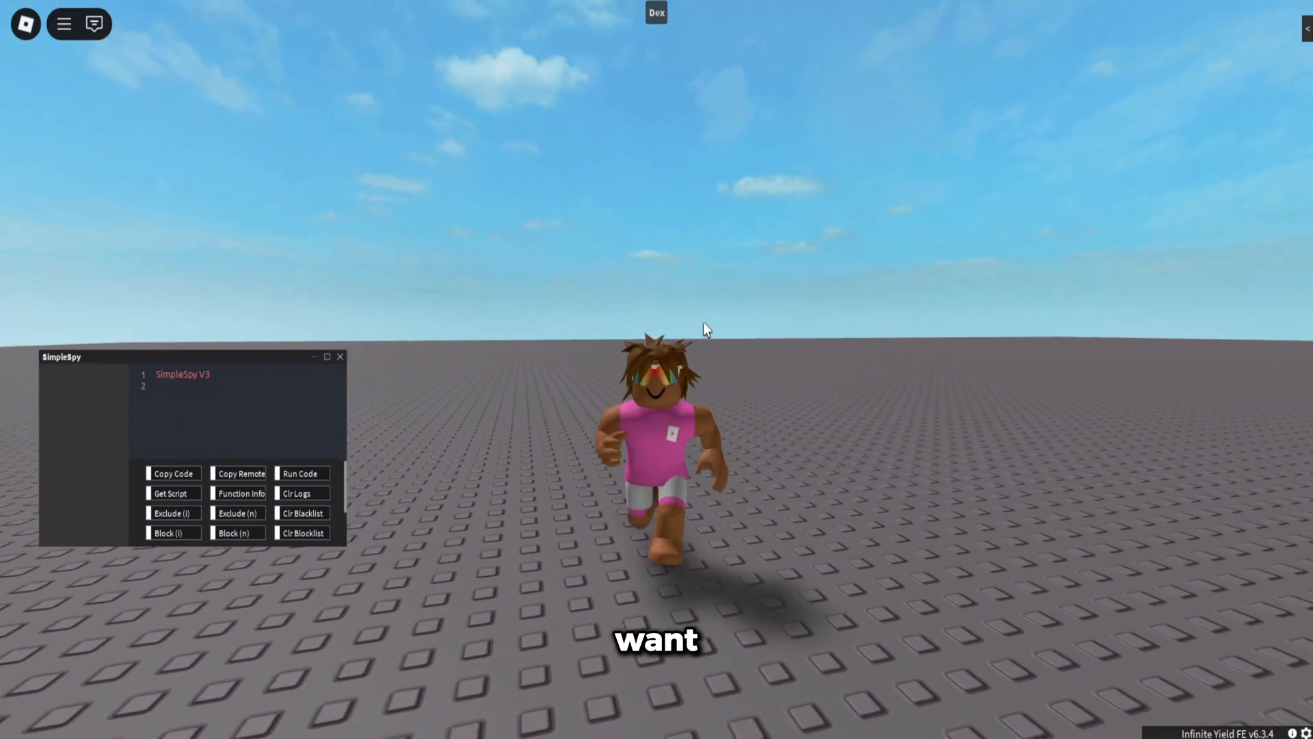
Step: Drag the SimpleSpy V3 window up toward the upper left of the game view
left_click_drag(60, 355, 89, 217)
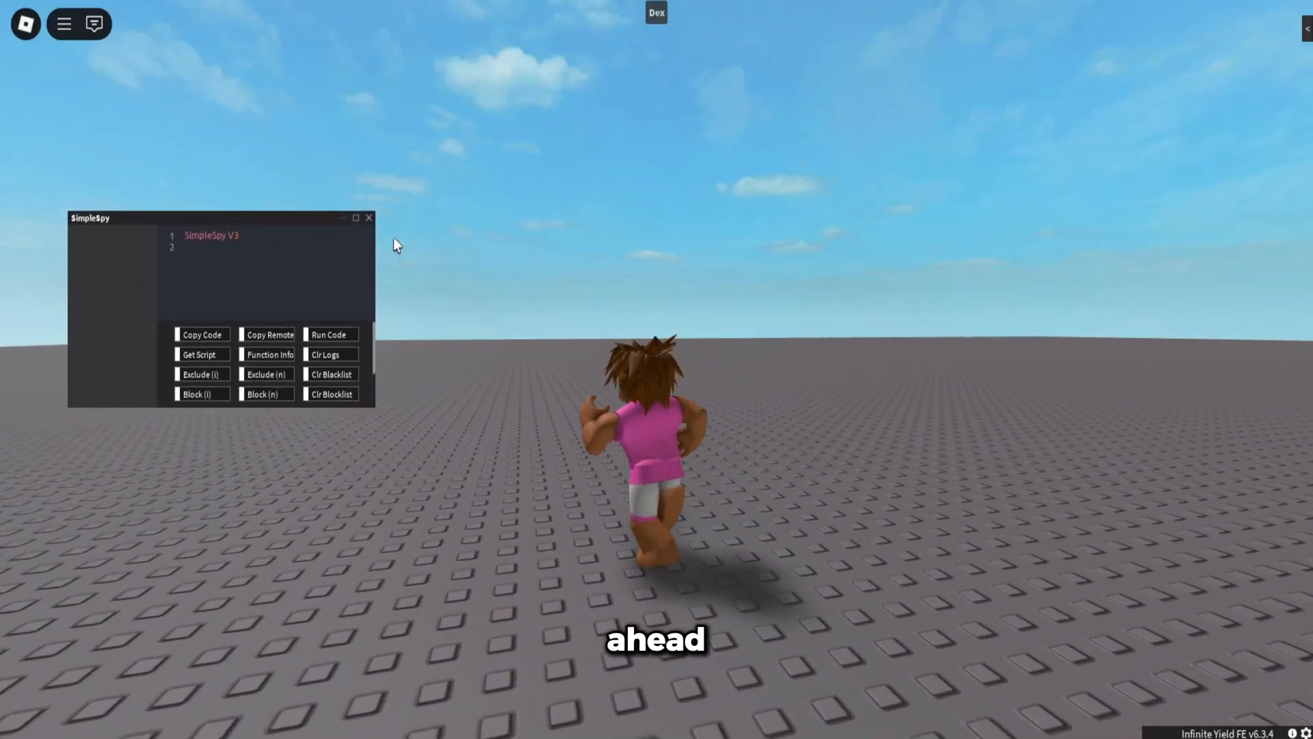